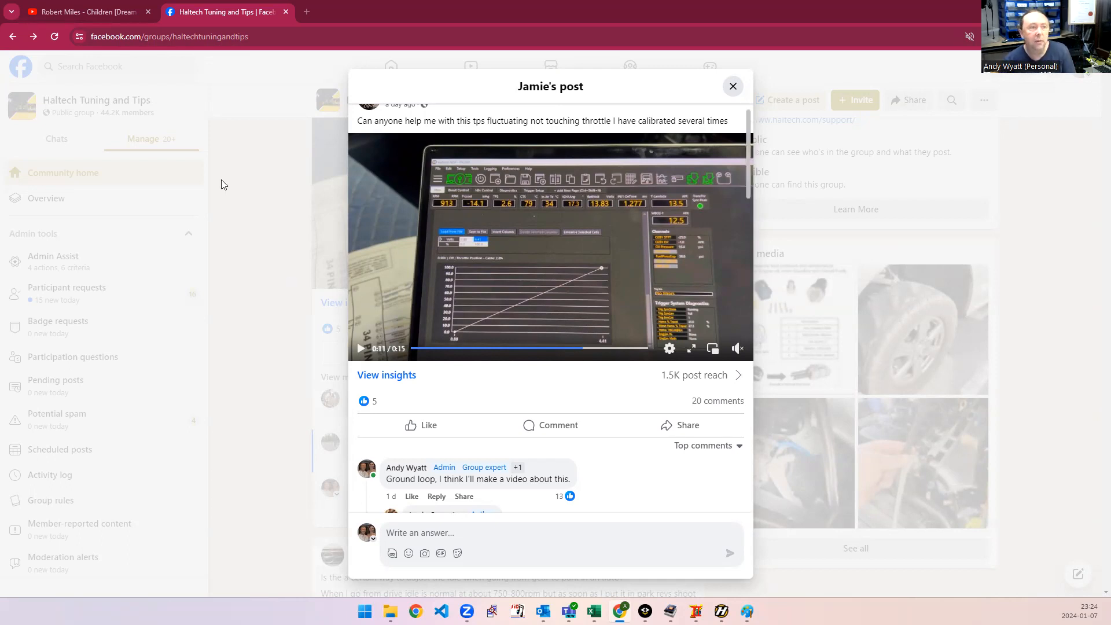
mouse_move(376, 135)
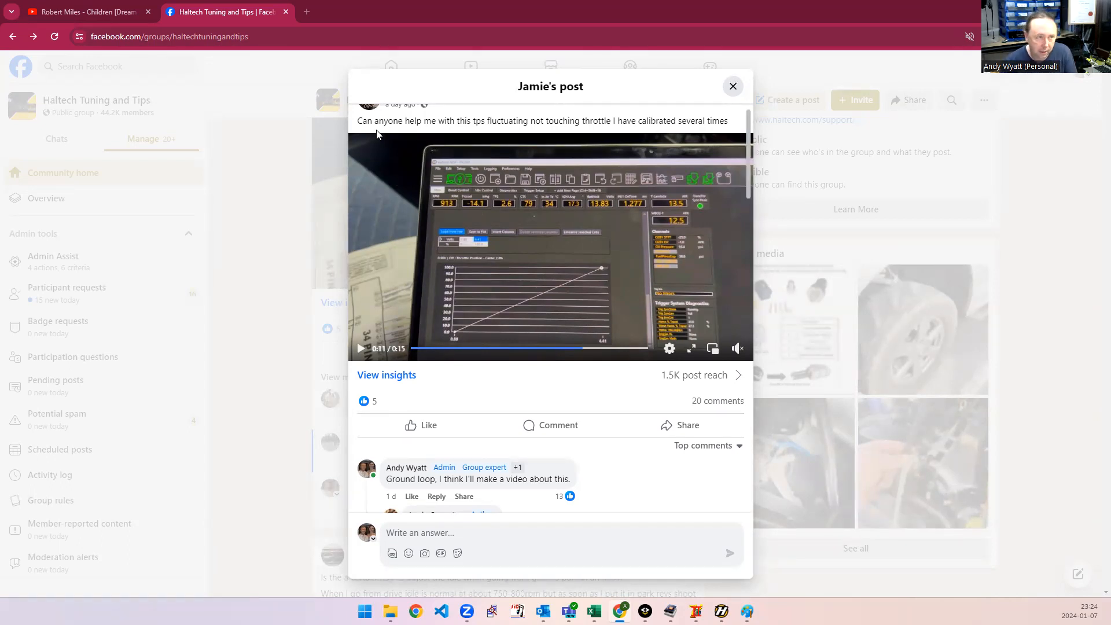
mouse_move(530, 121)
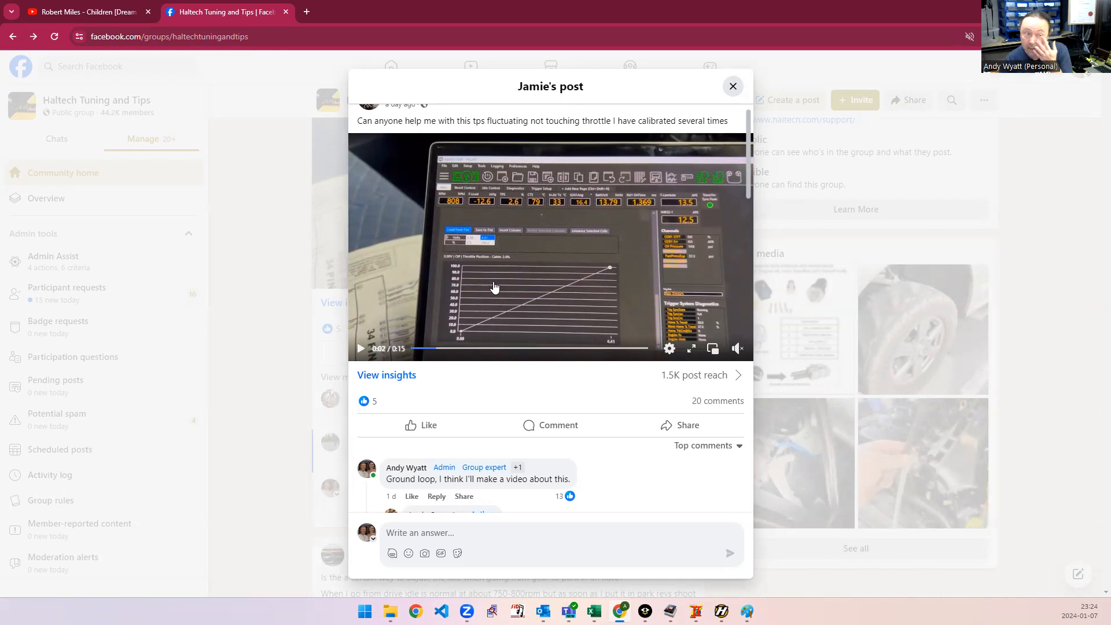
mouse_move(521, 211)
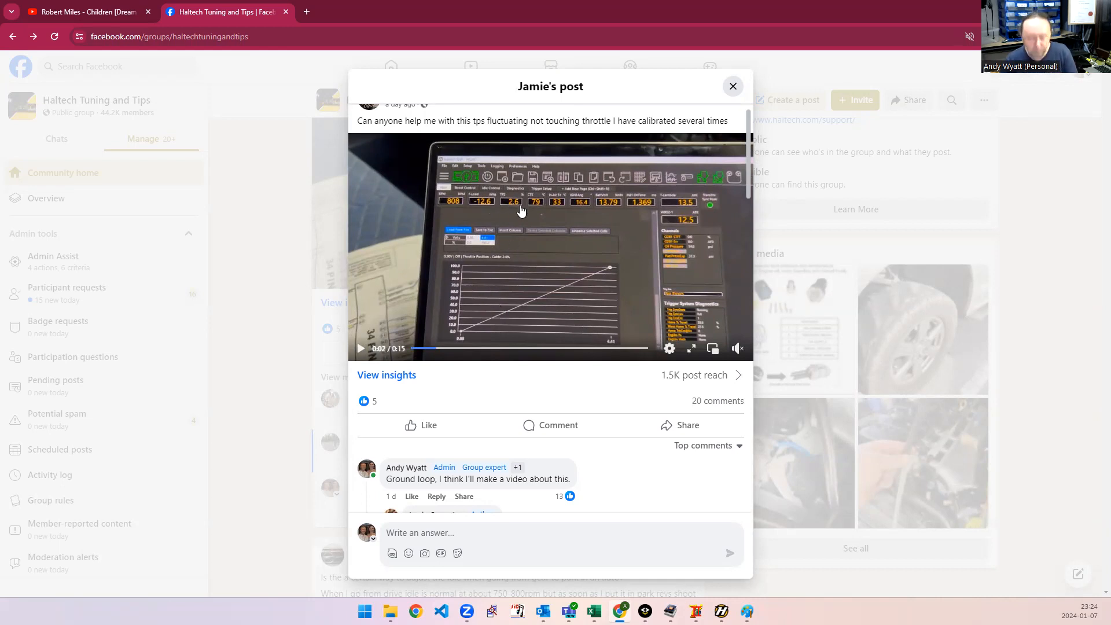
mouse_move(512, 214)
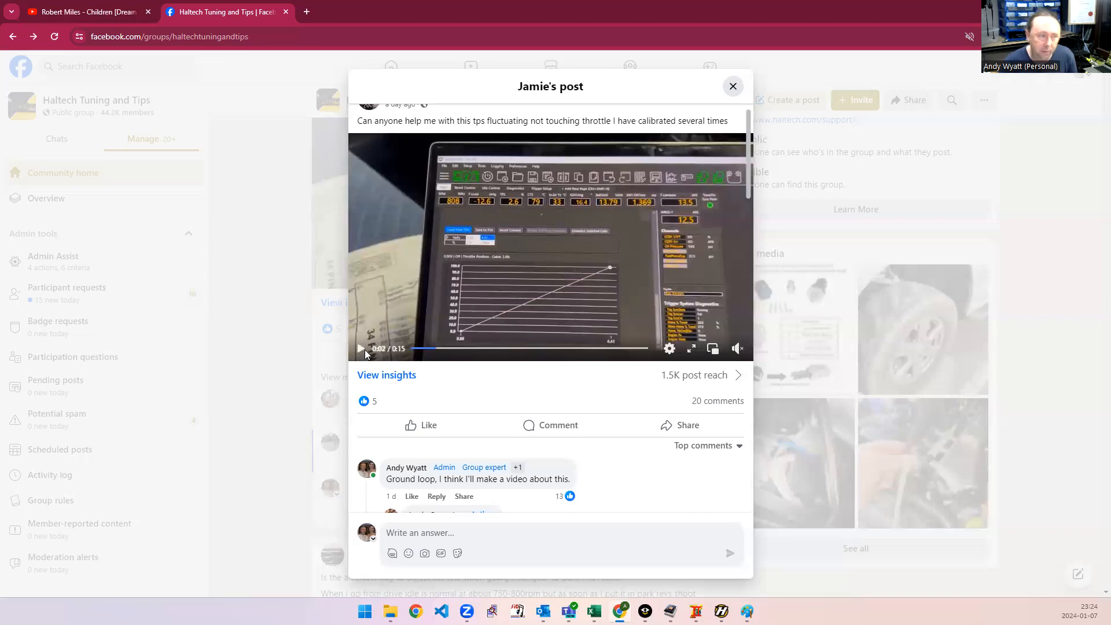
mouse_move(365, 326)
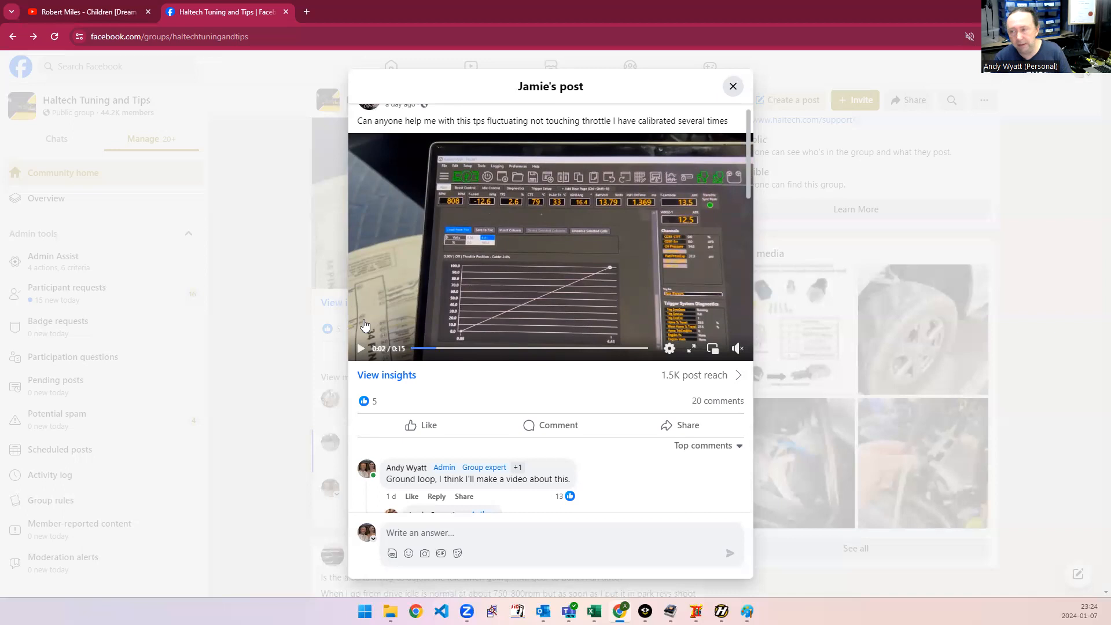
mouse_move(496, 307)
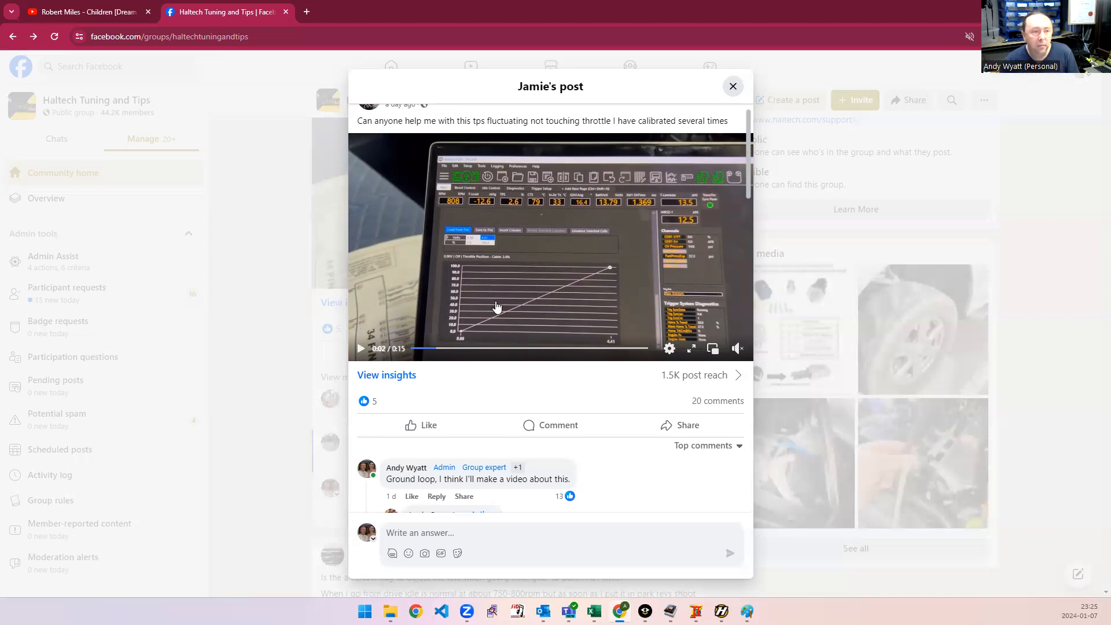
mouse_move(535, 232)
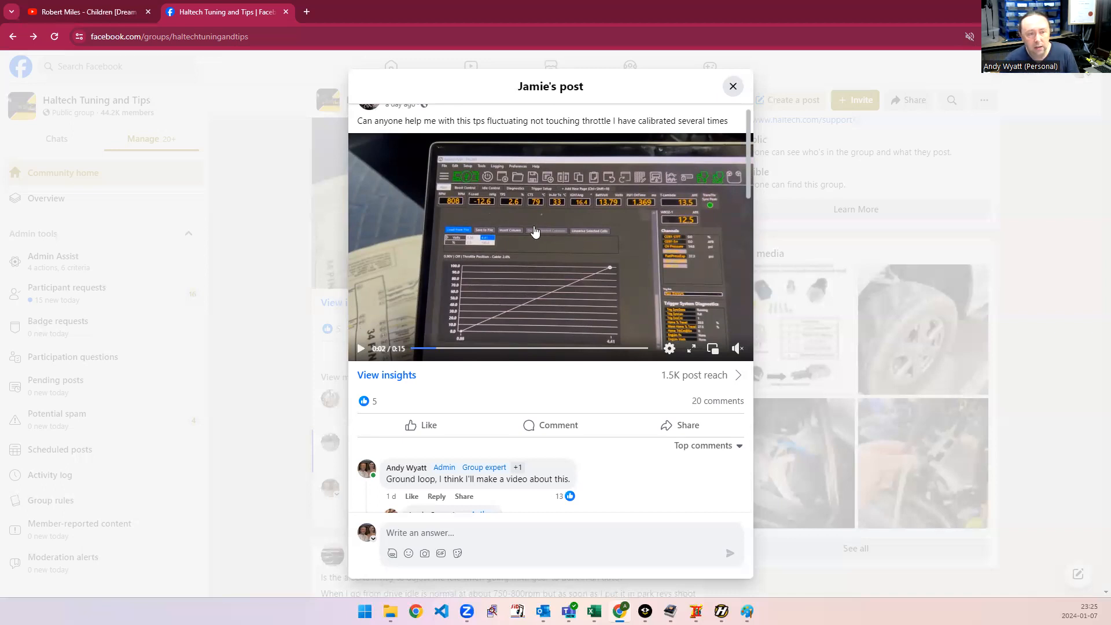
mouse_move(503, 216)
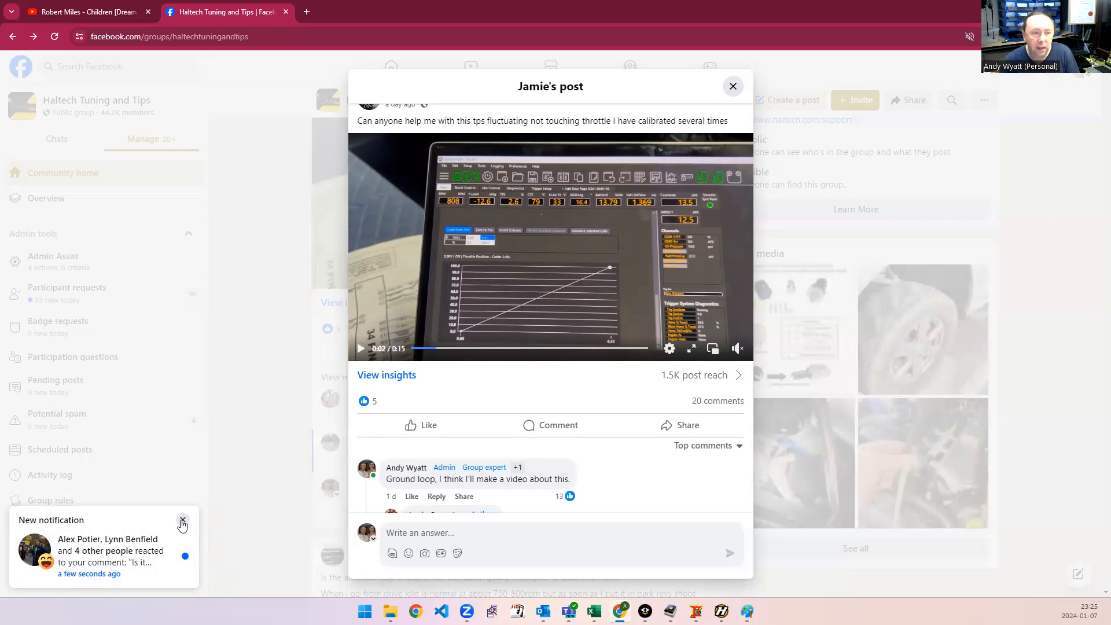
mouse_move(197, 523)
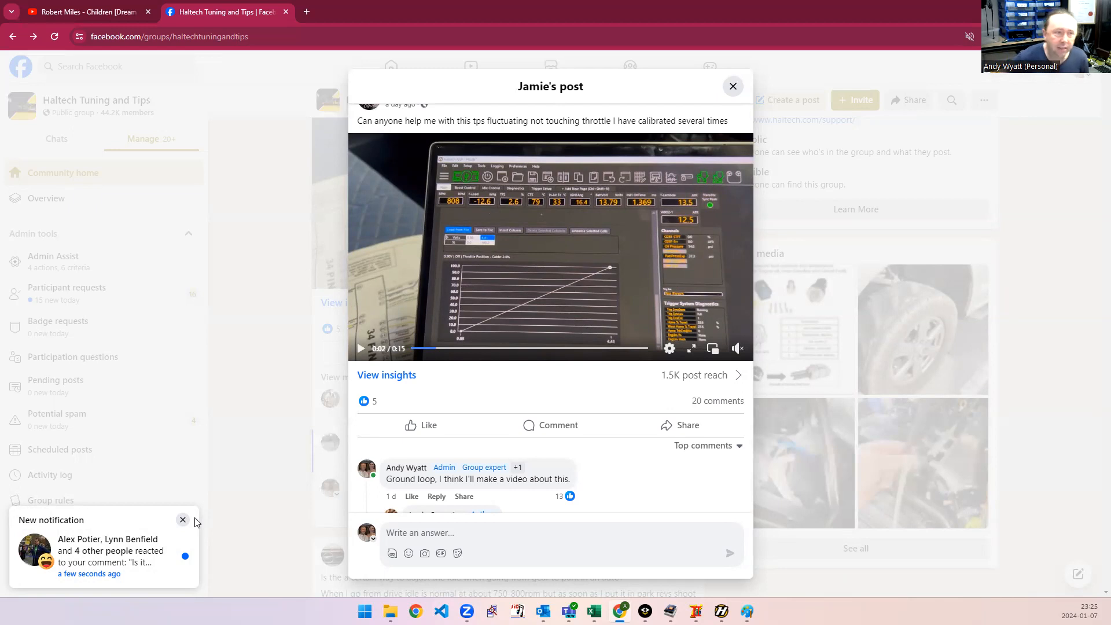
mouse_move(91, 435)
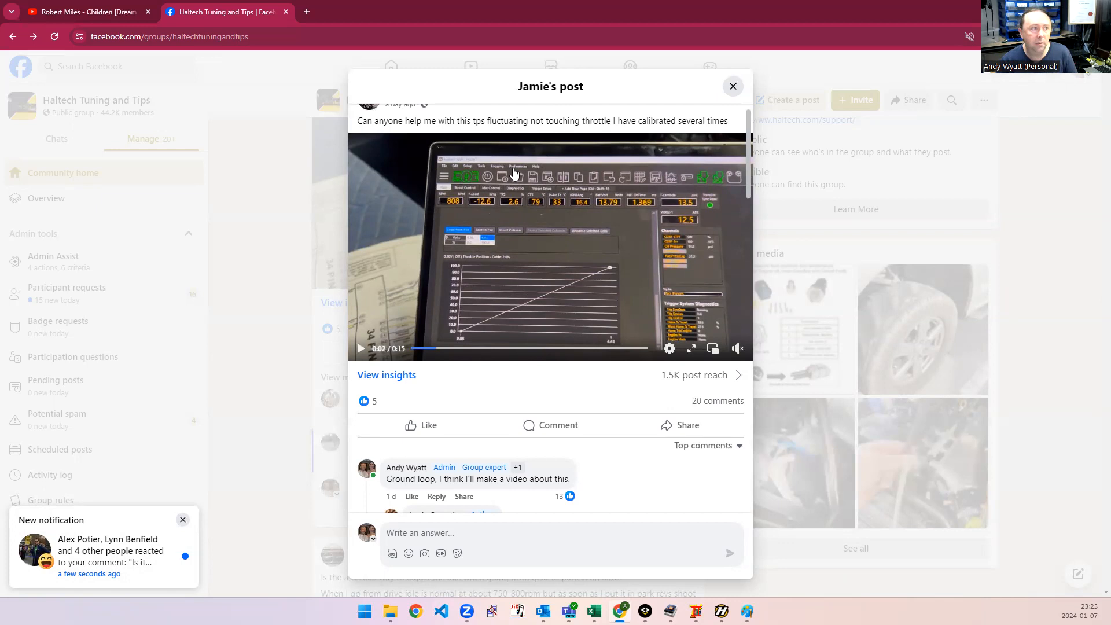
mouse_move(711, 485)
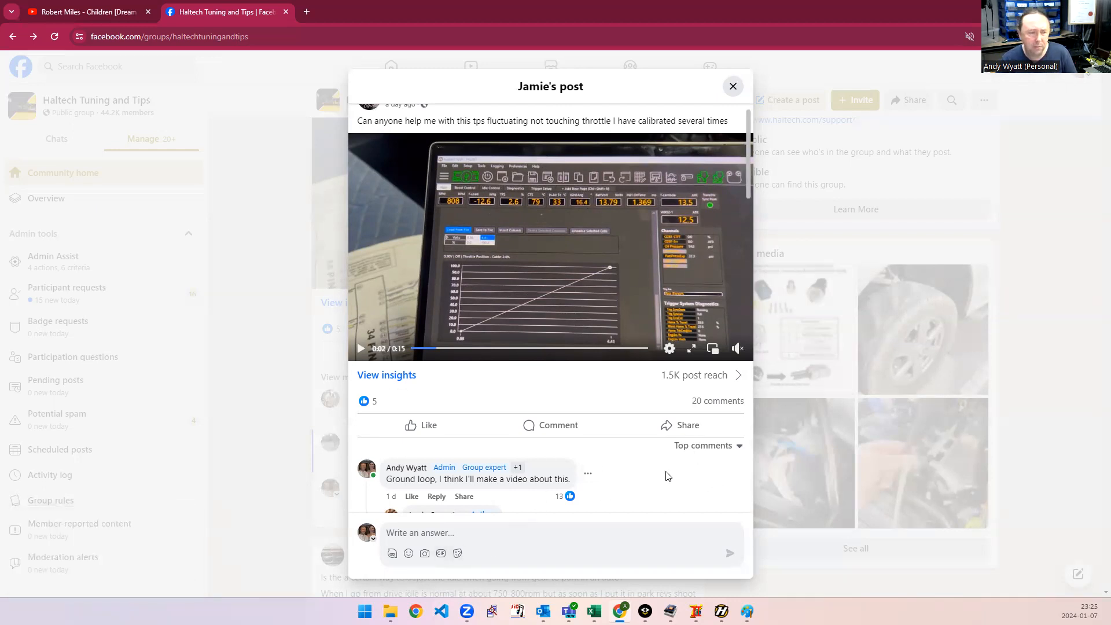
mouse_move(614, 385)
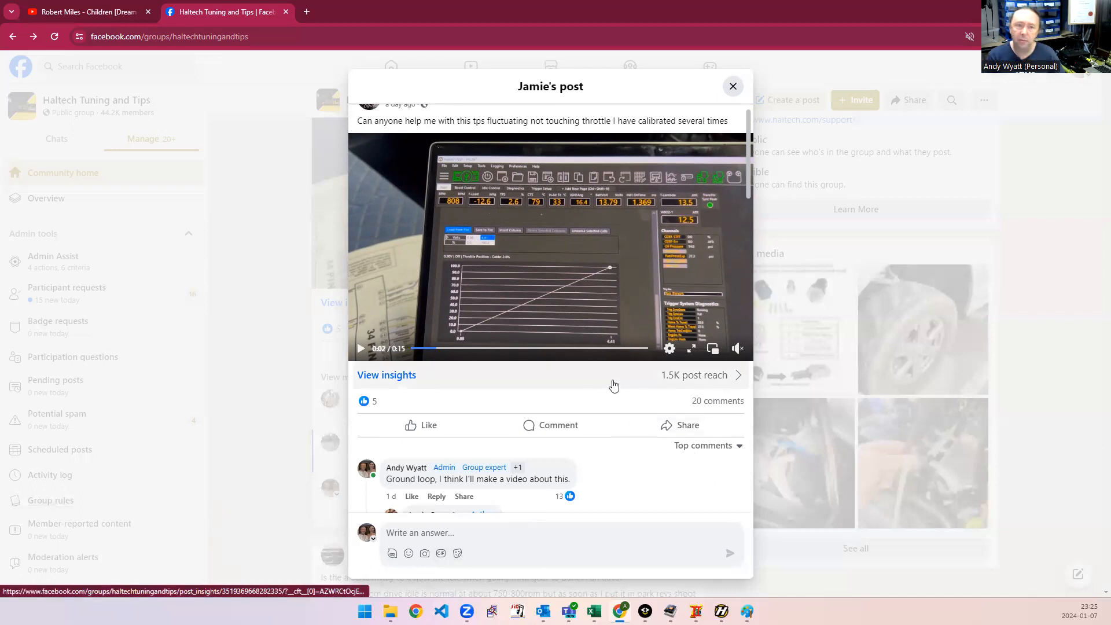
mouse_move(563, 413)
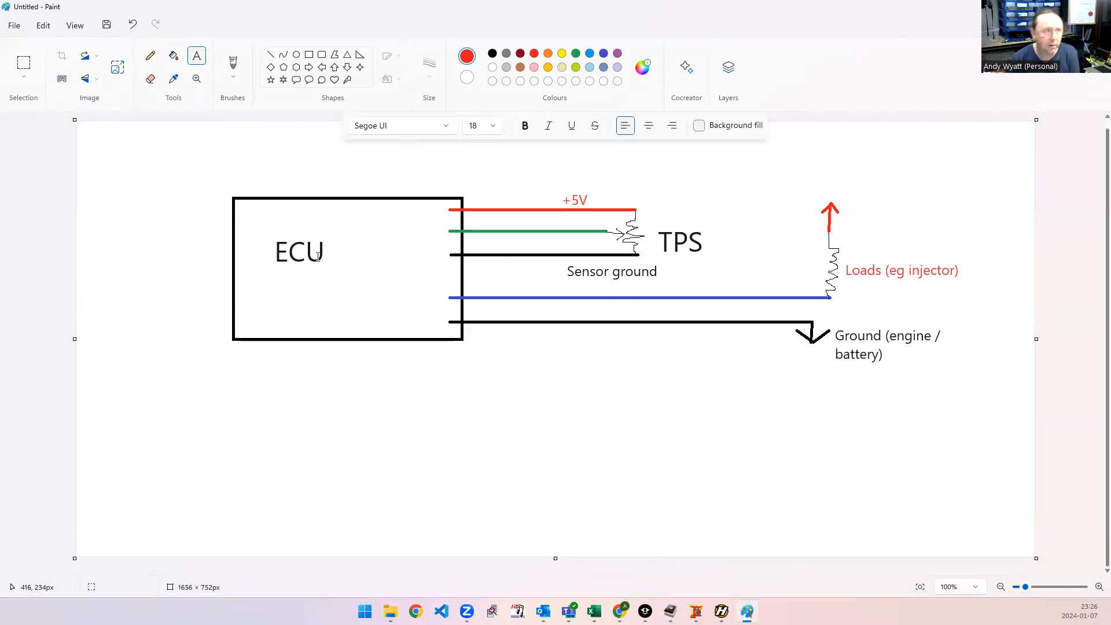
mouse_move(284, 252)
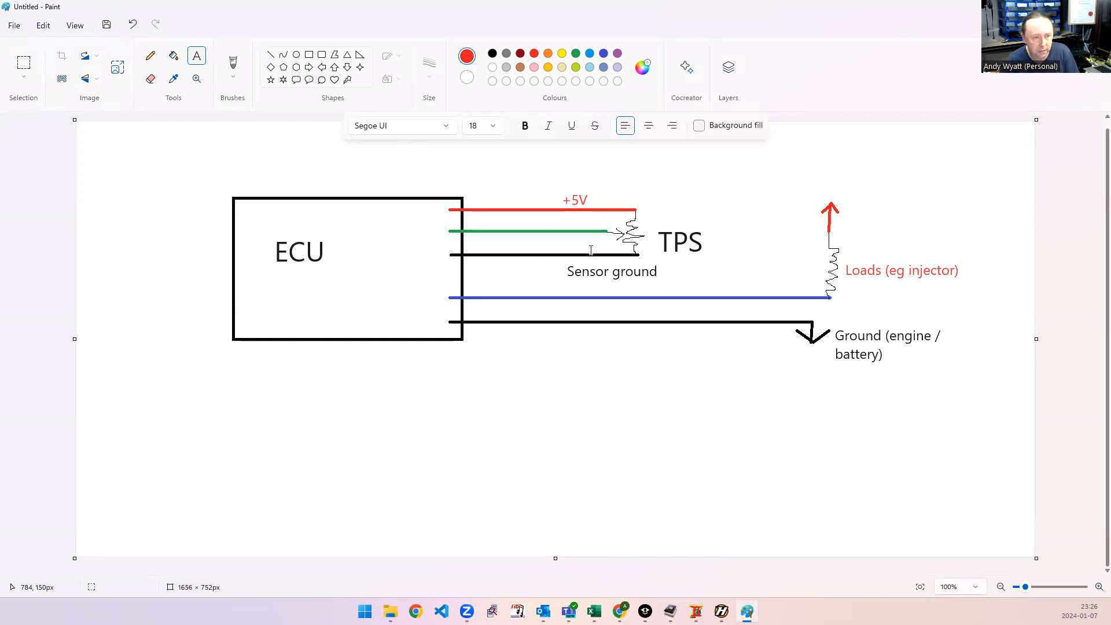
mouse_move(436, 326)
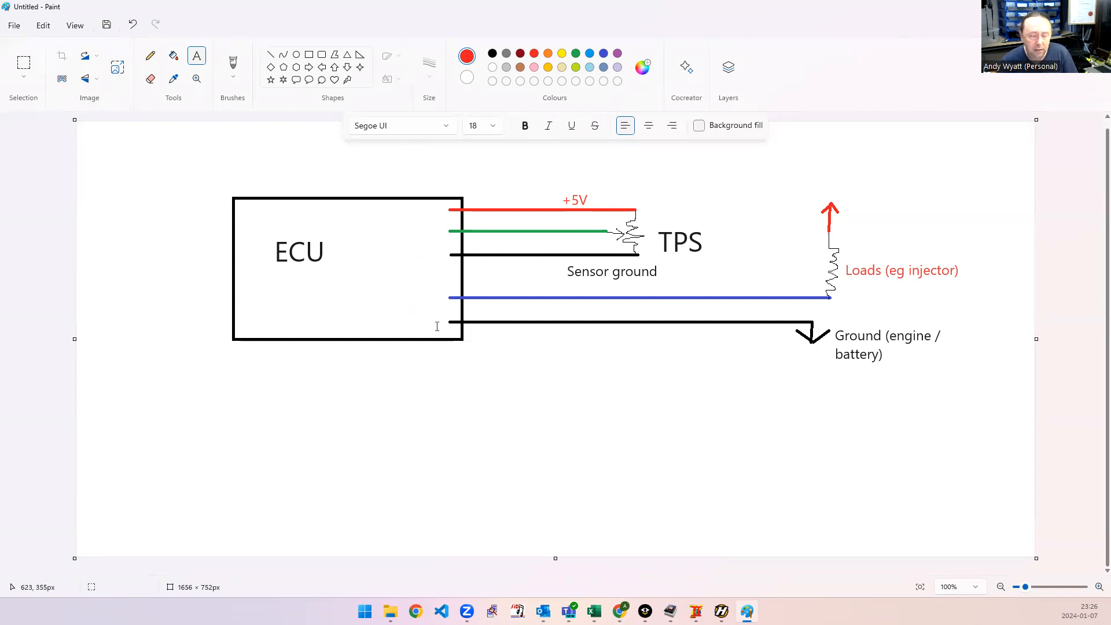
mouse_move(482, 326)
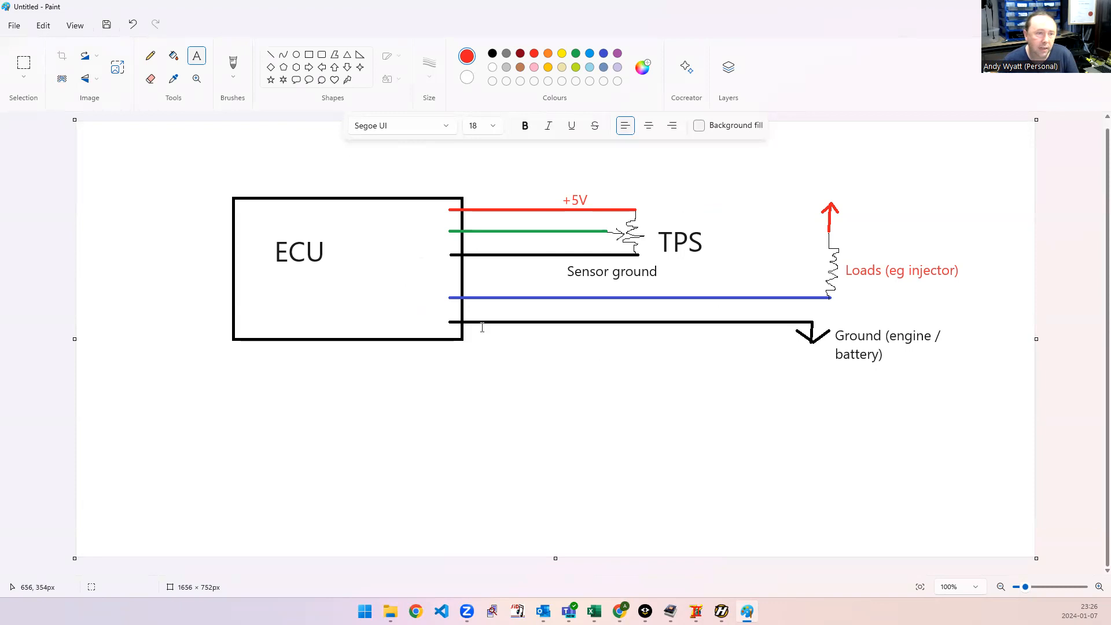
mouse_move(899, 363)
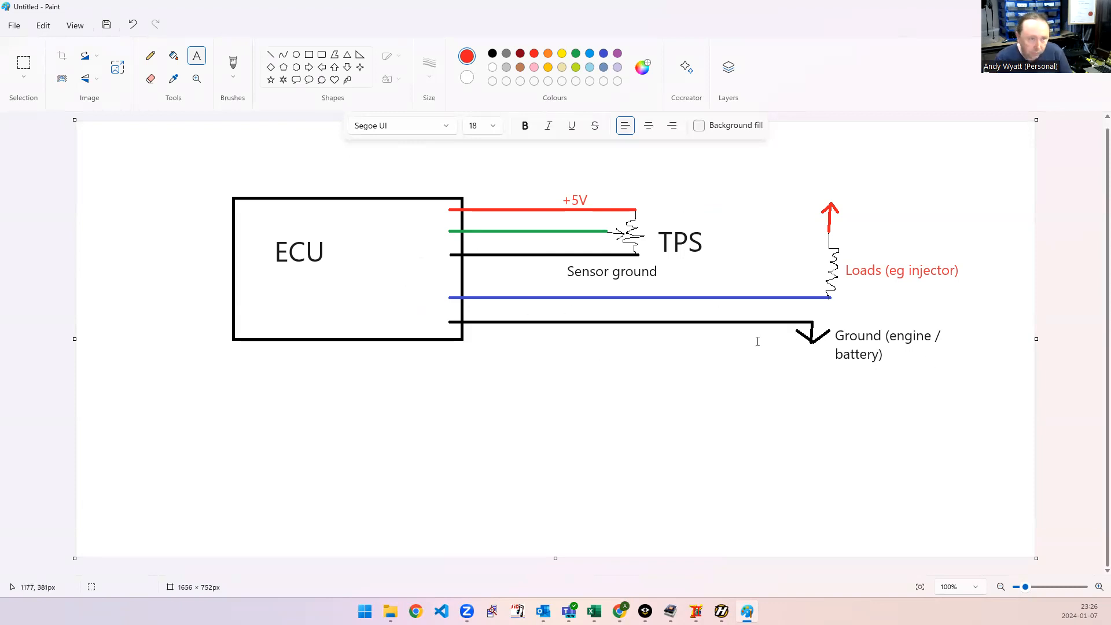
mouse_move(638, 253)
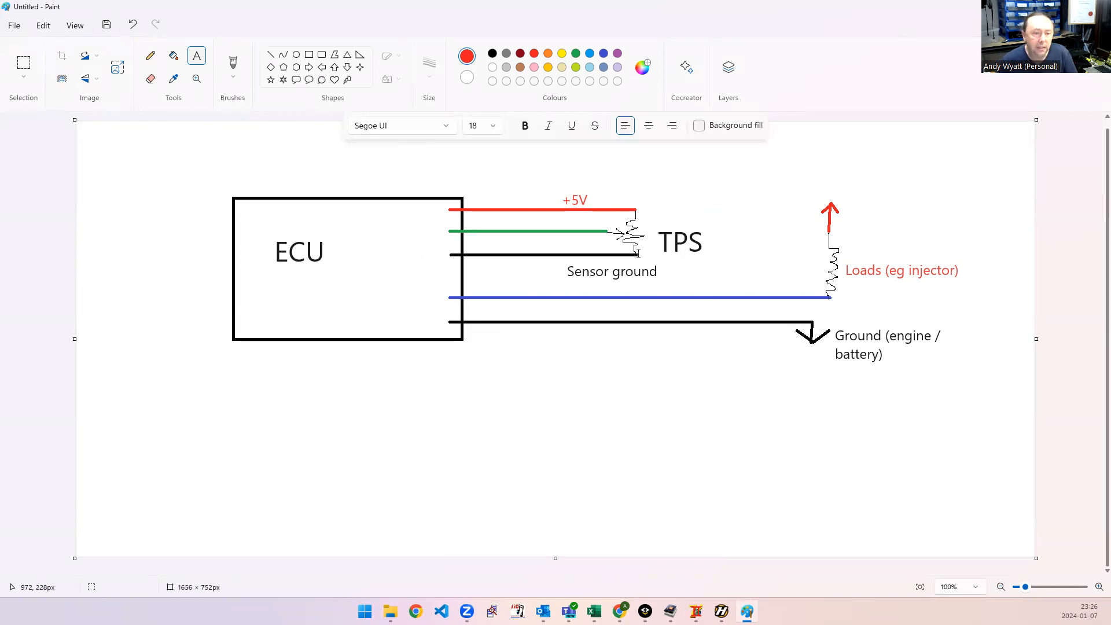
mouse_move(808, 253)
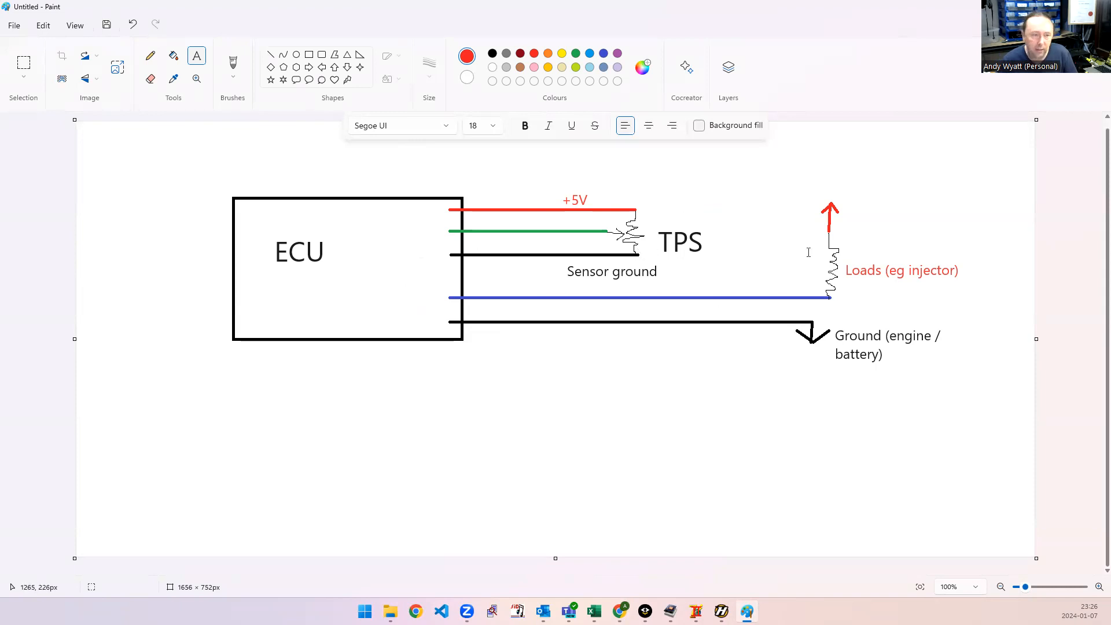
mouse_move(646, 259)
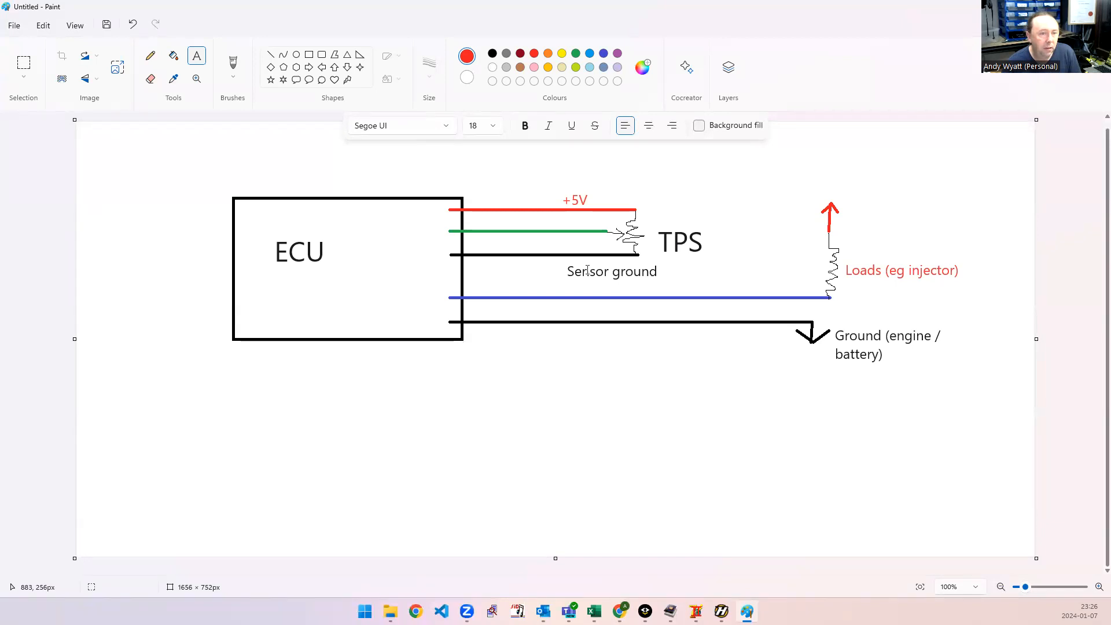
mouse_move(425, 314)
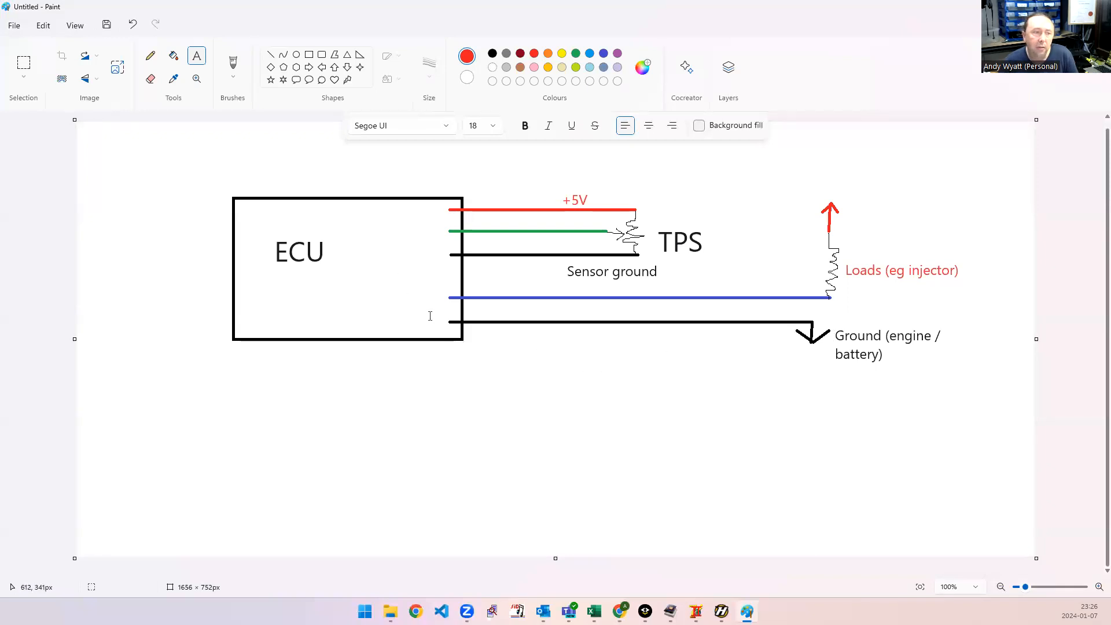
mouse_move(418, 282)
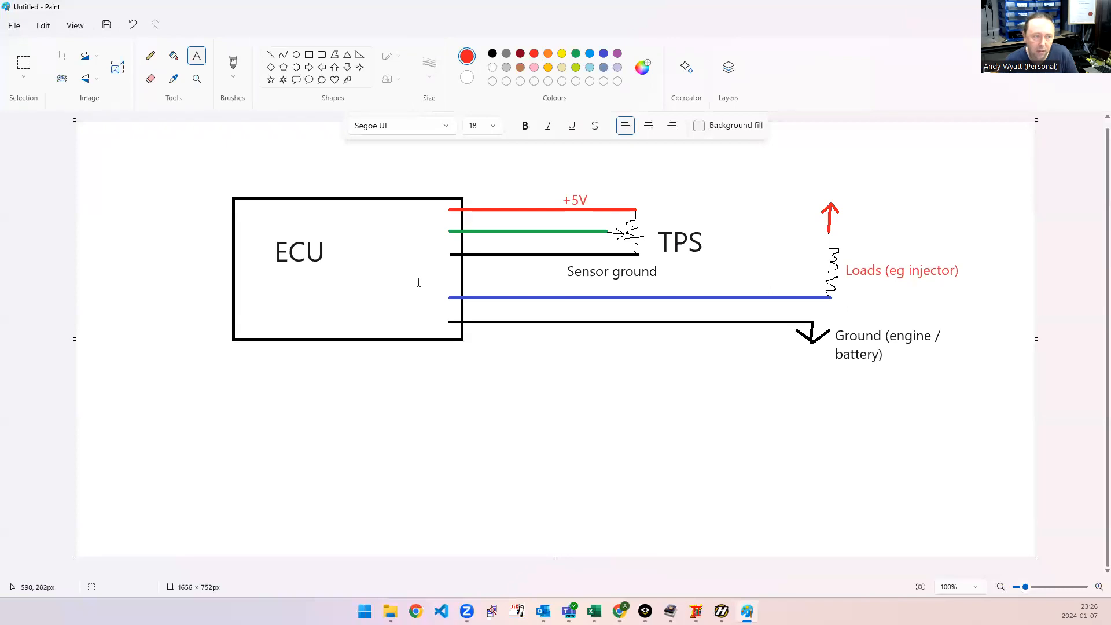
mouse_move(417, 282)
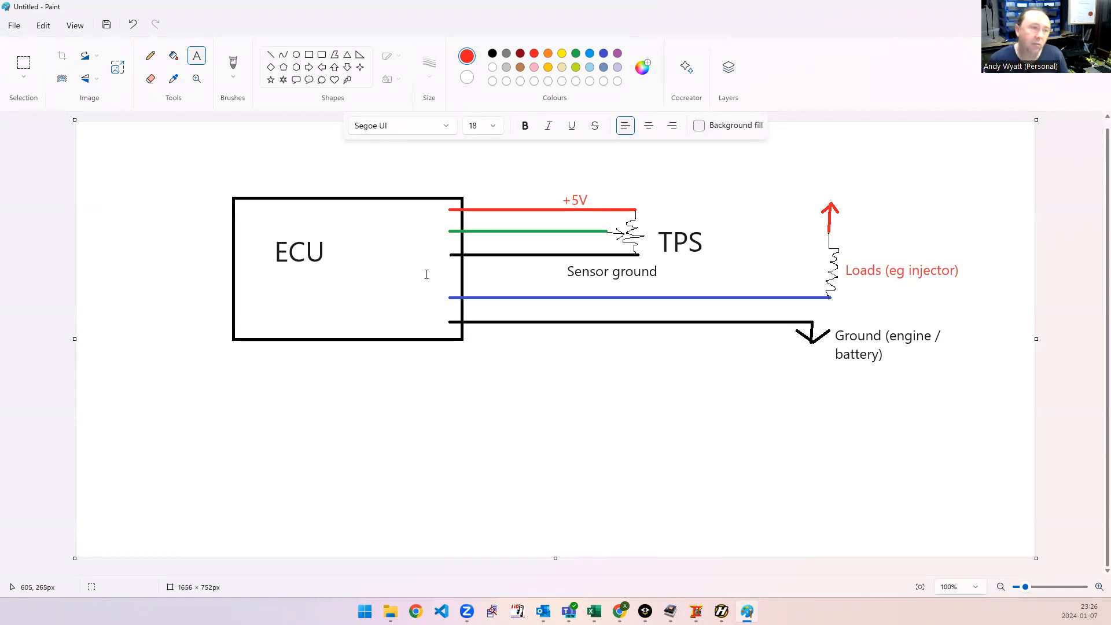
mouse_move(641, 257)
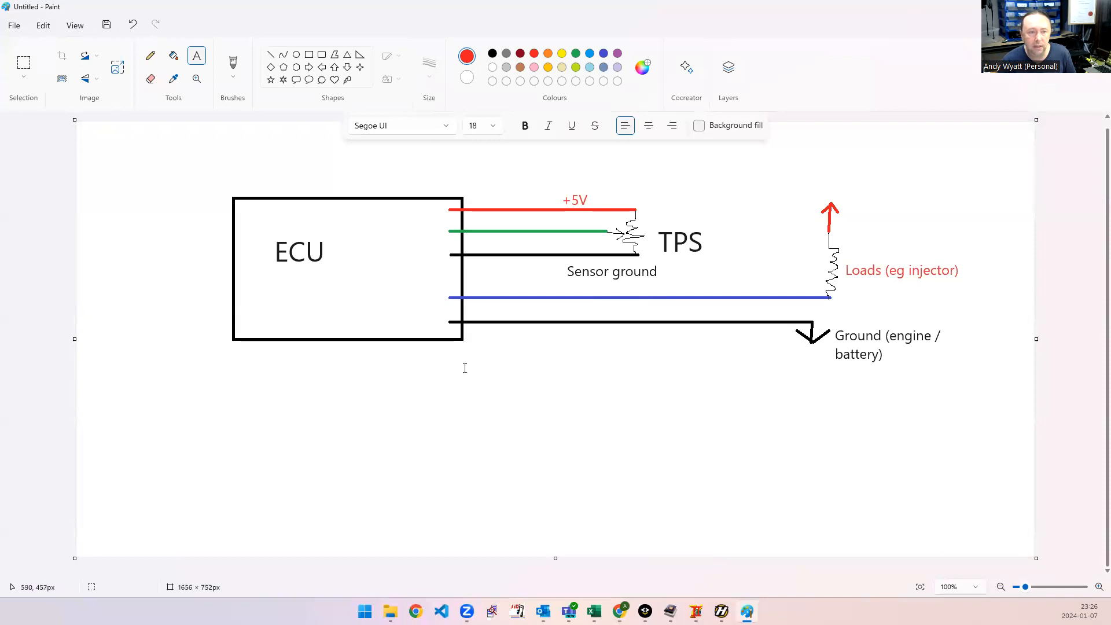
mouse_move(805, 323)
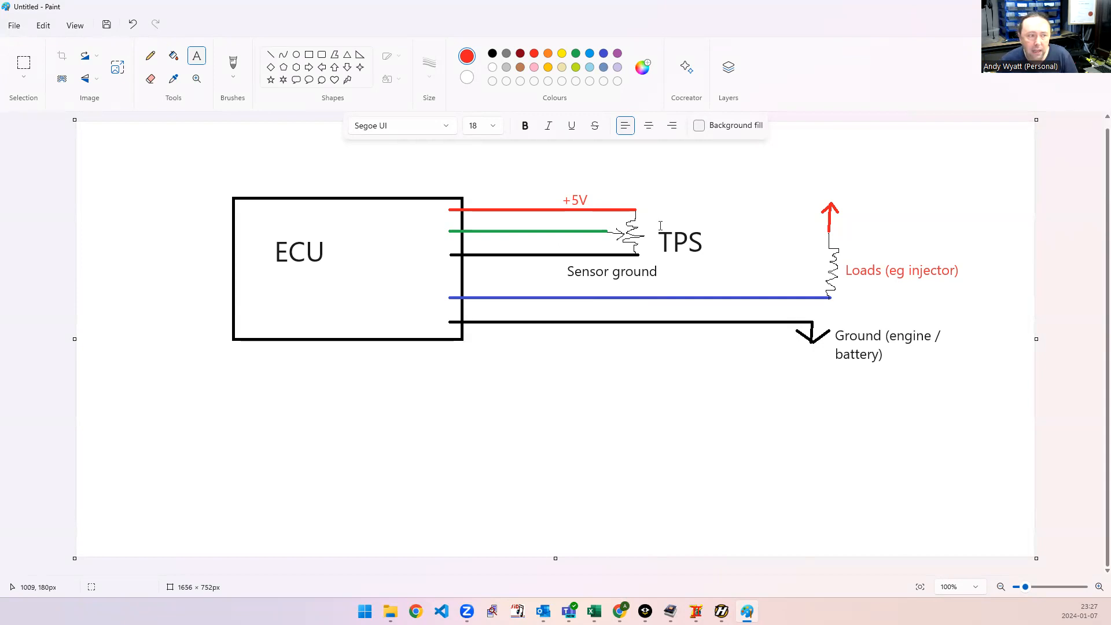
mouse_move(657, 226)
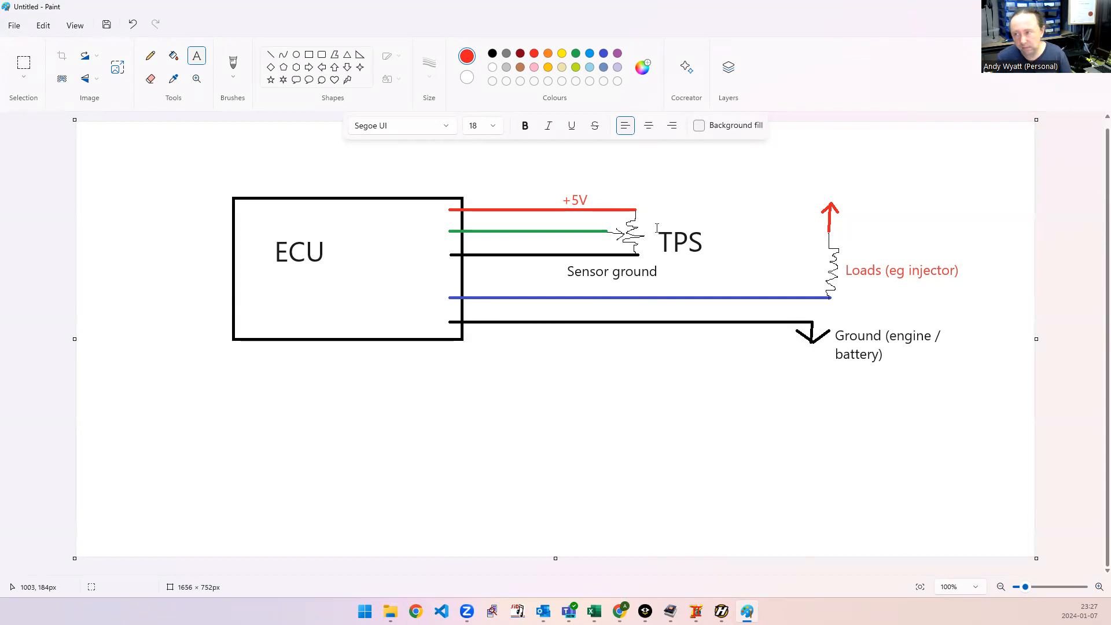
mouse_move(439, 183)
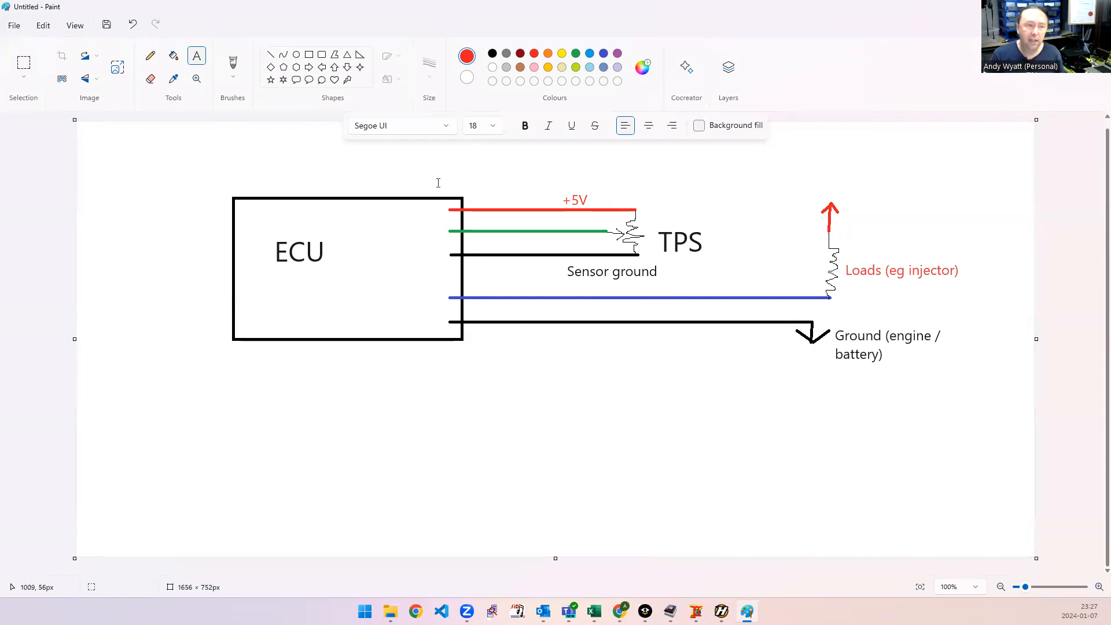
mouse_move(665, 261)
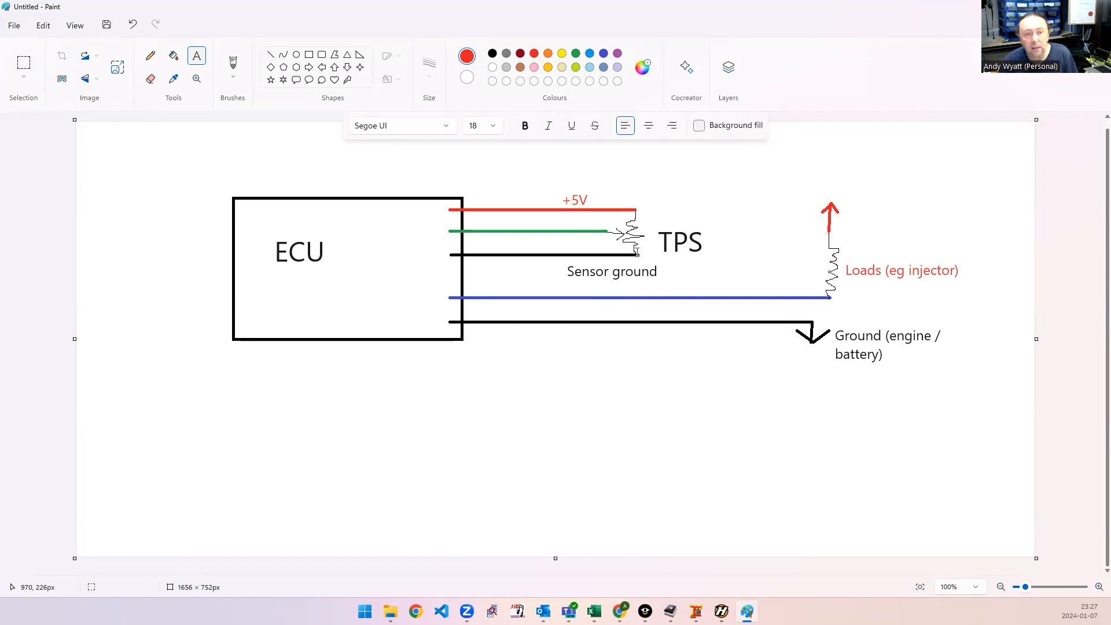
mouse_move(536, 238)
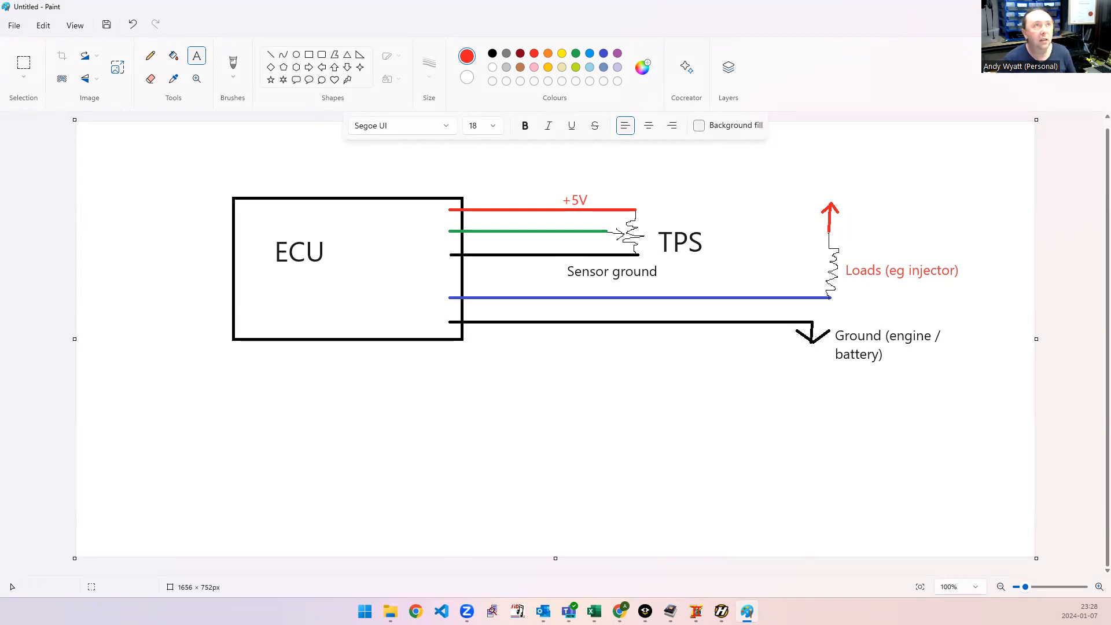
- Go online with the ECU so live TPS, CTS, MAP and pressure readings appear
click(720, 611)
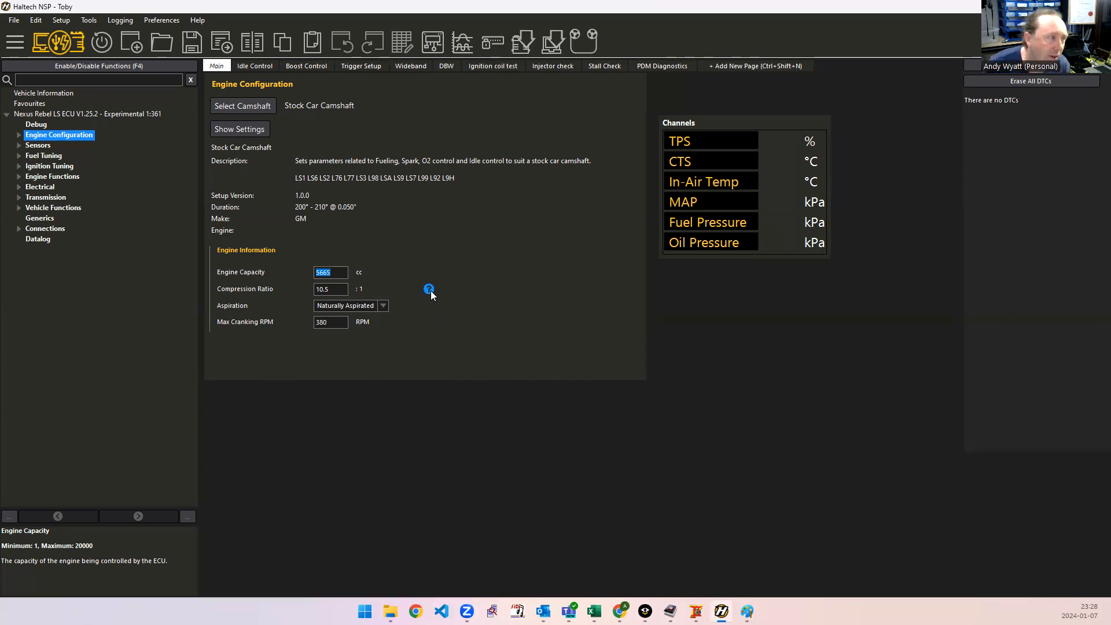
mouse_move(433, 296)
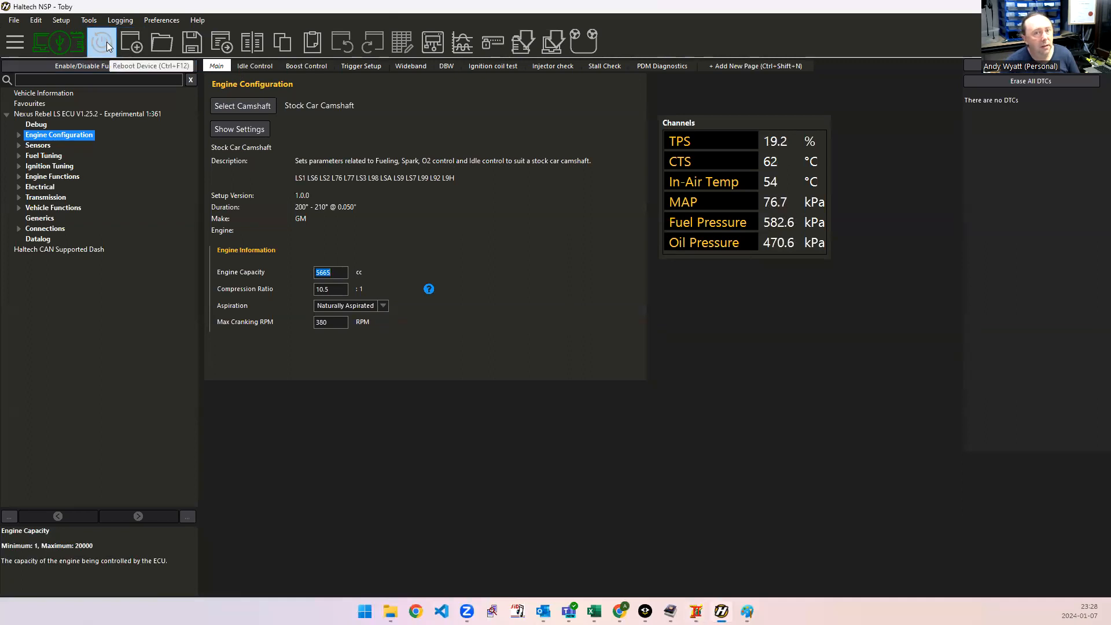
- Reboot the ECU to bring up the Sensor Ground - Ground Loop Detected DTC
click(100, 41)
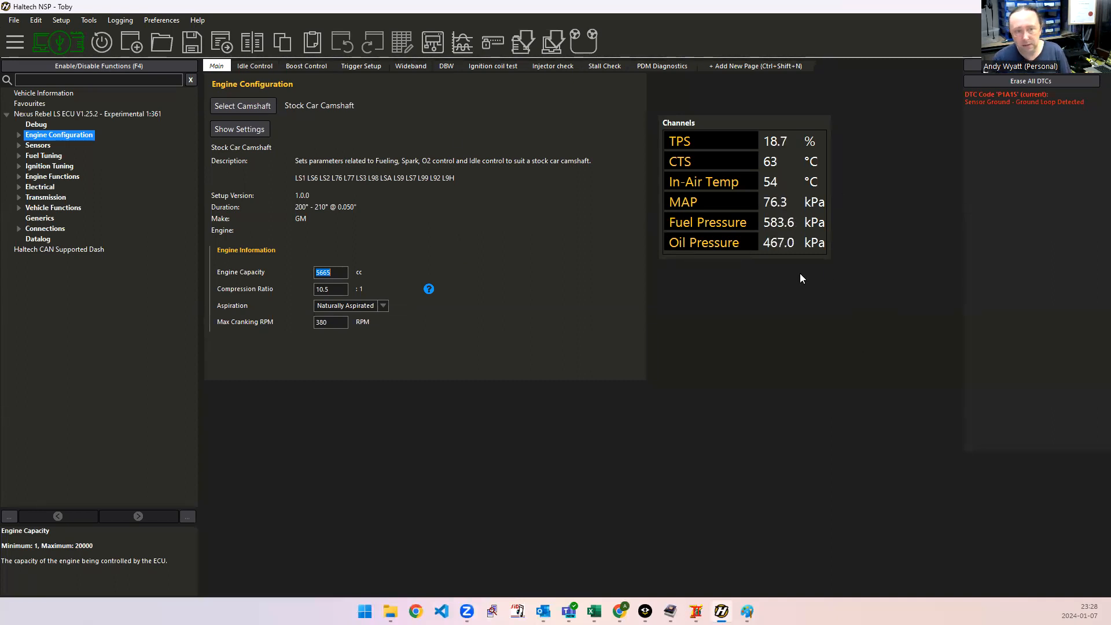
mouse_move(684, 148)
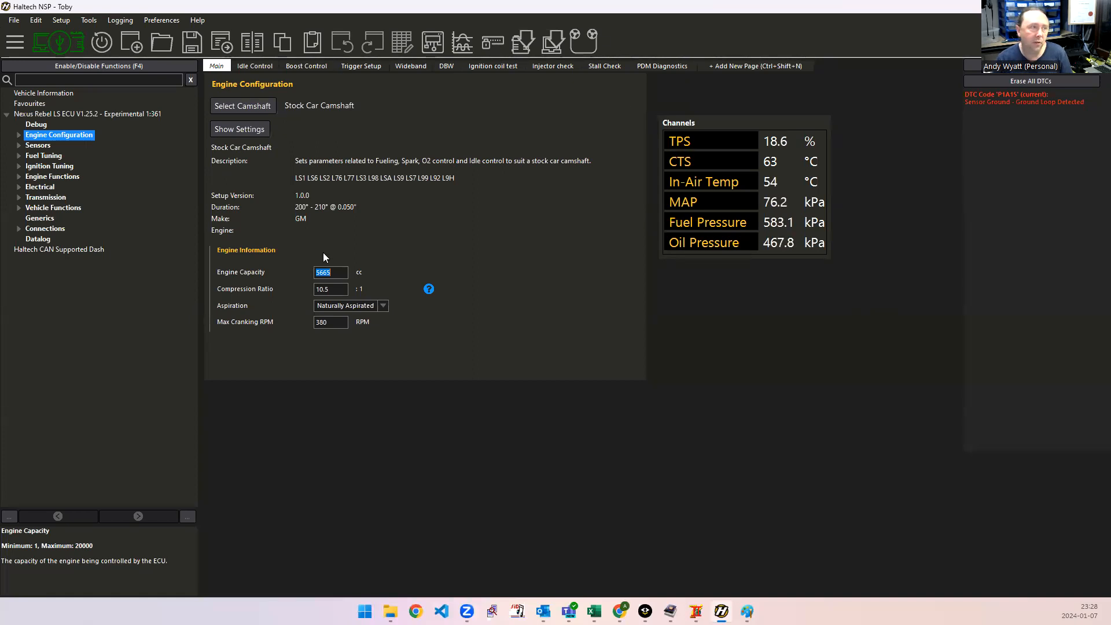
mouse_move(612, 183)
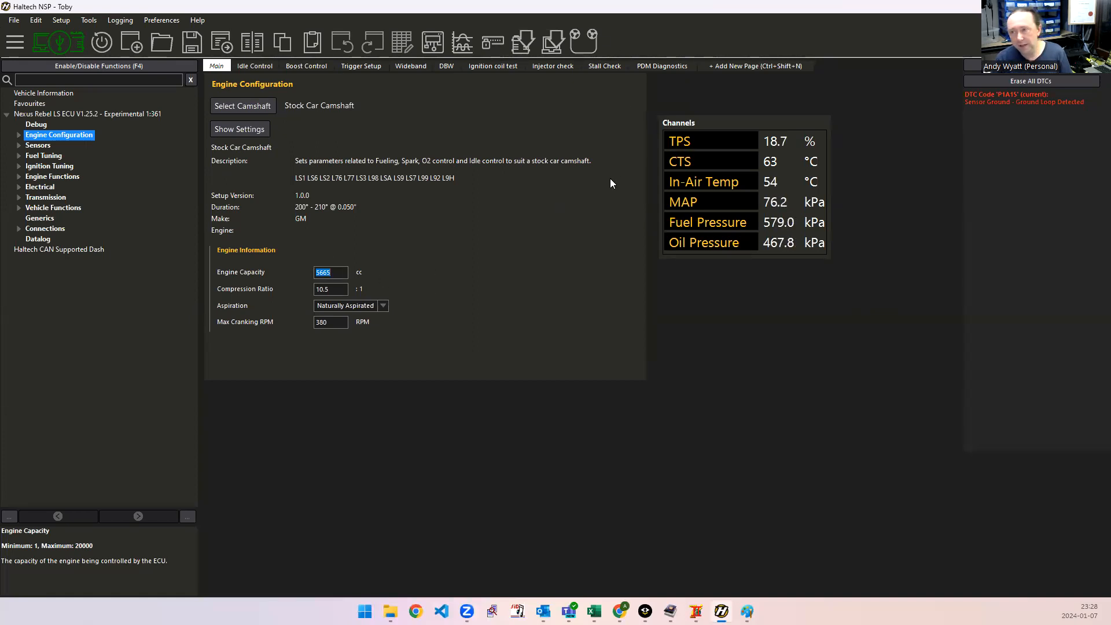